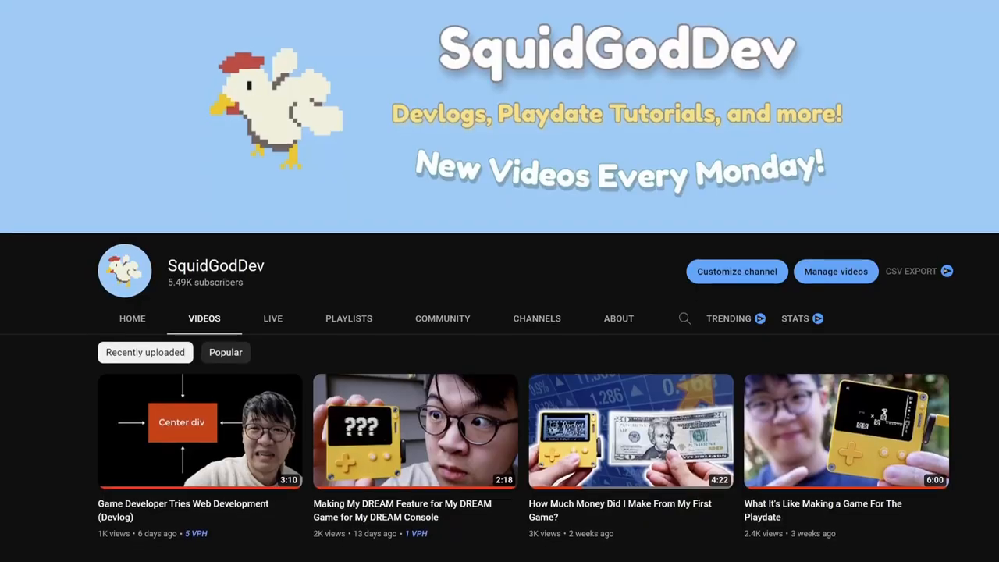
# Scroll down the AnimatedSprite GitHub repository page to its README.
pyautogui.scroll(-3)
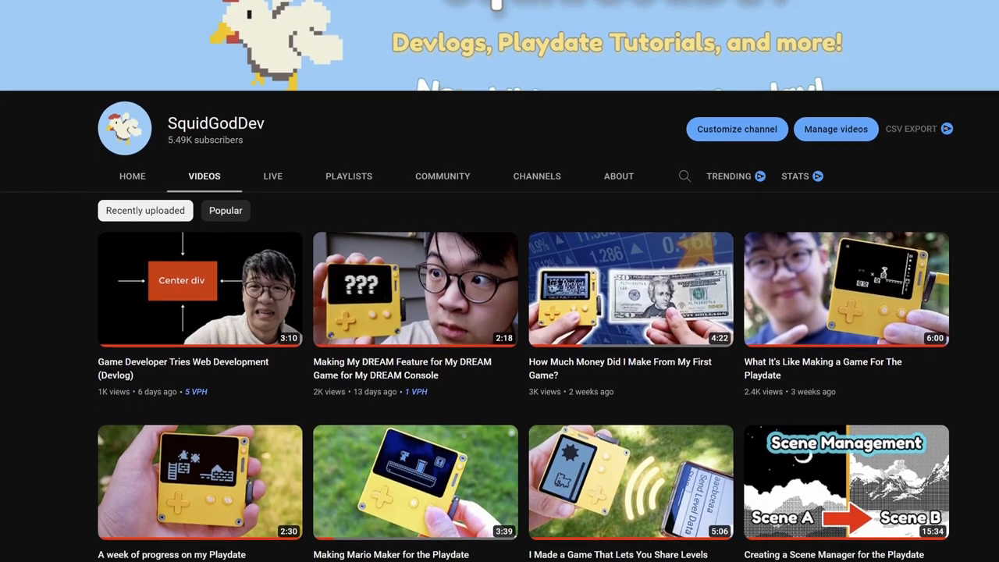
pyautogui.scroll(-3)
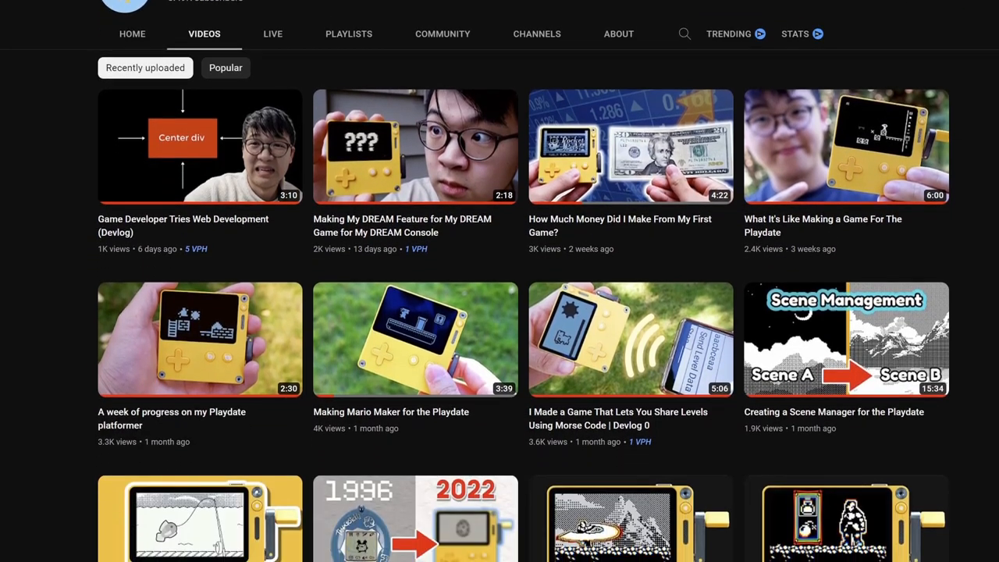
pyautogui.scroll(-3)
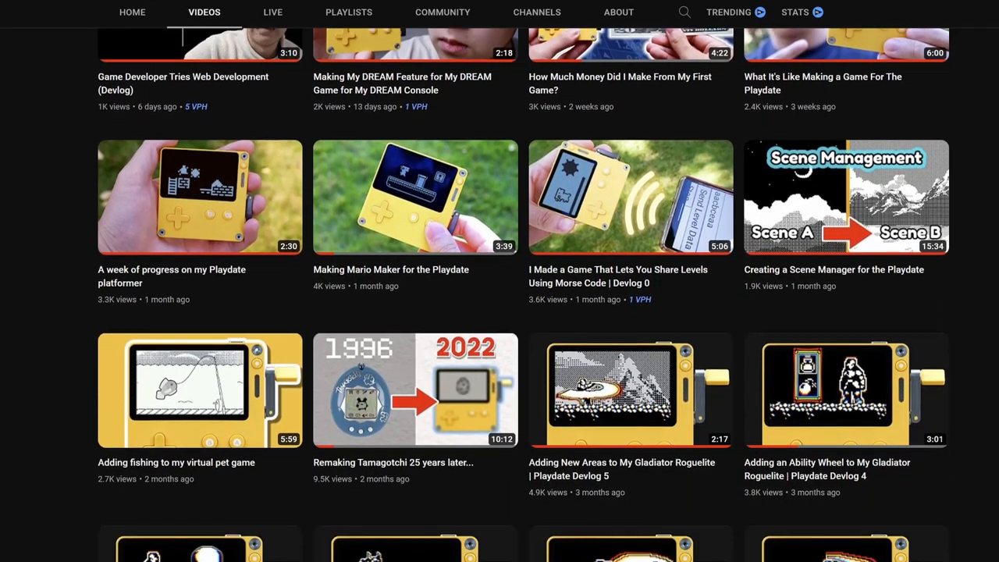
pyautogui.scroll(-3)
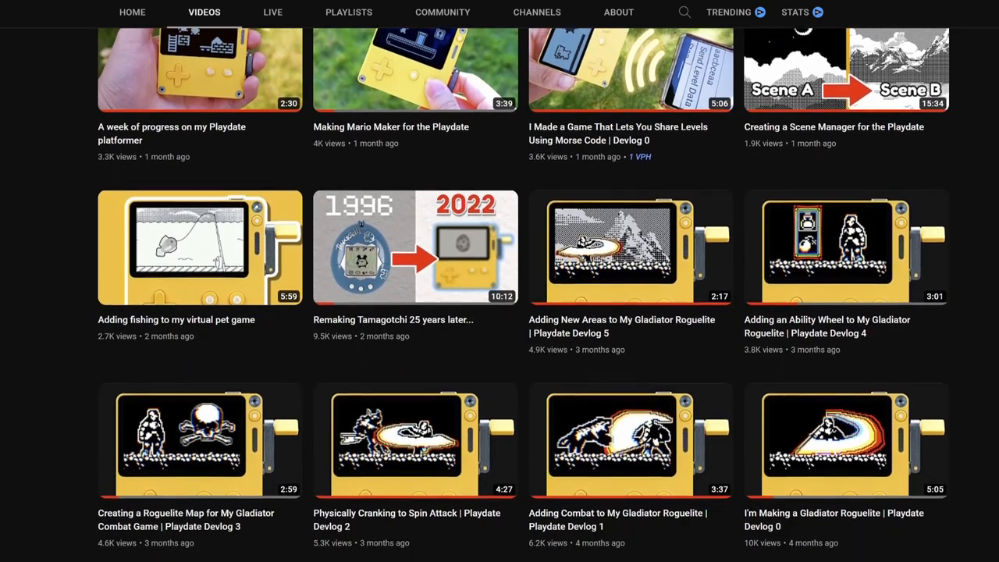
pyautogui.scroll(-3)
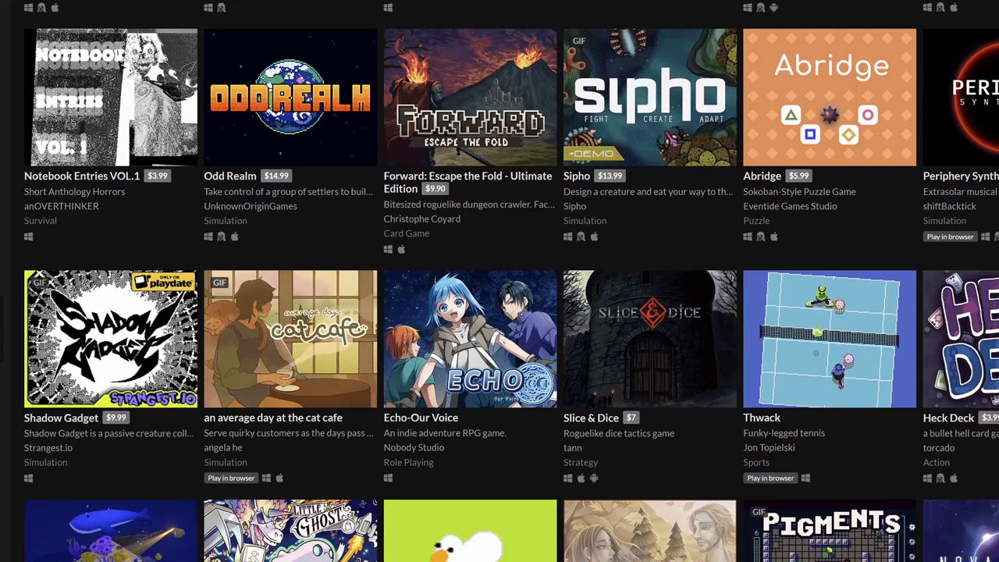
pyautogui.scroll(-3)
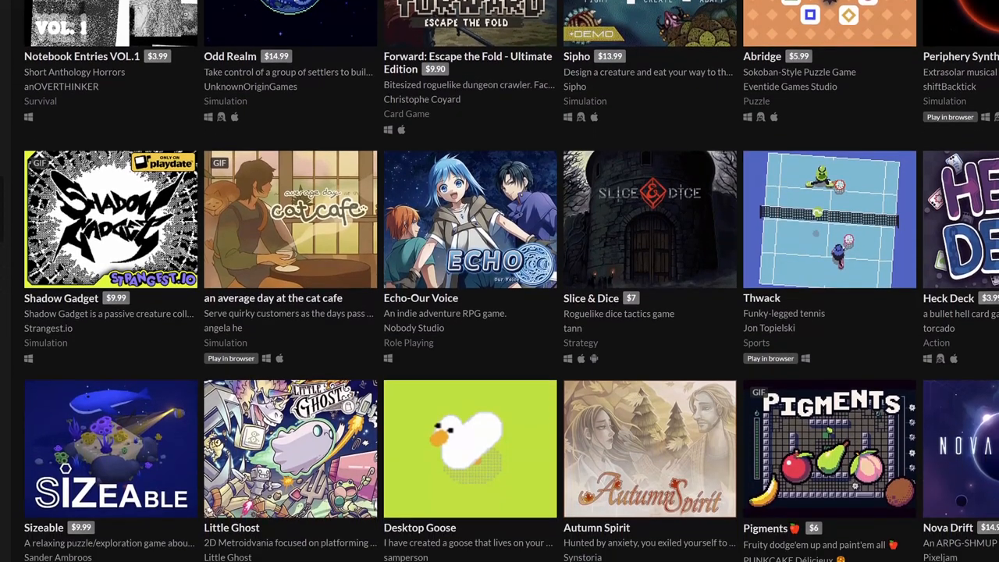
pyautogui.scroll(-3)
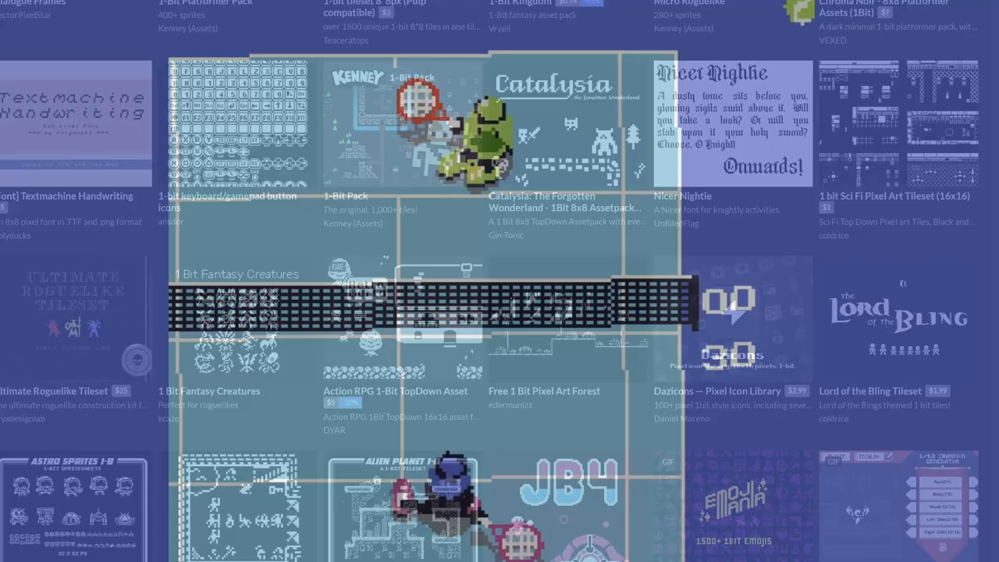
pyautogui.scroll(-3)
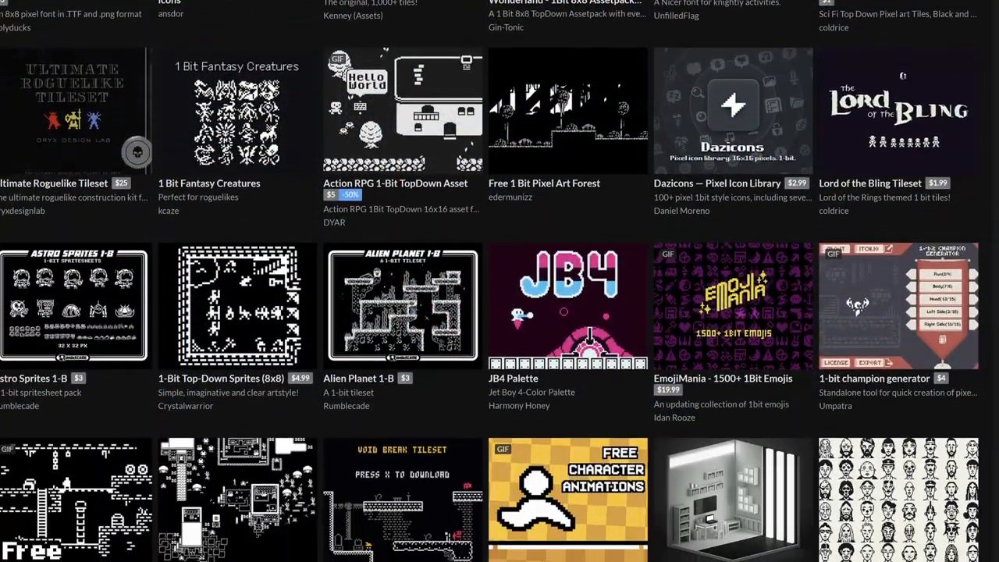
pyautogui.scroll(-3)
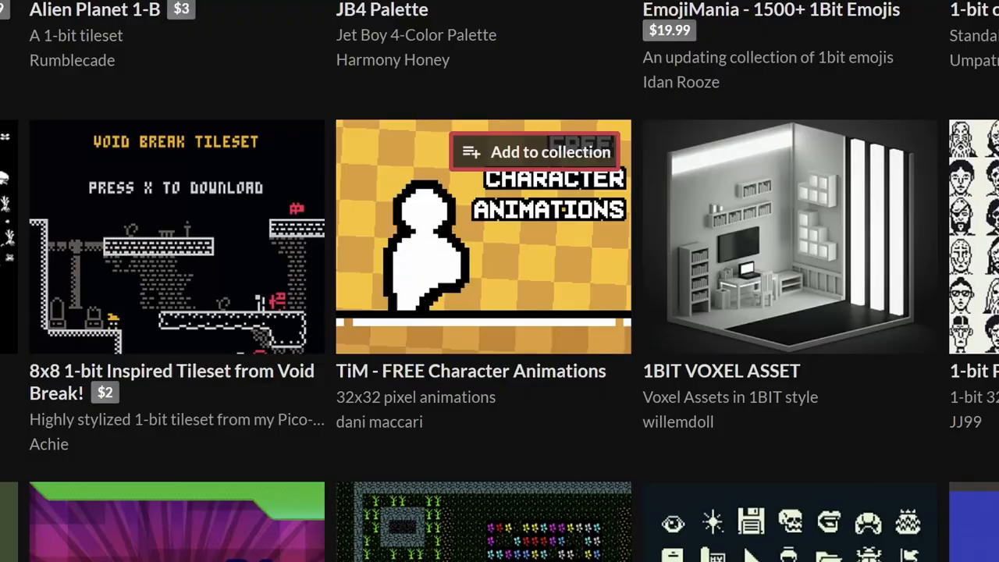
pyautogui.scroll(-3)
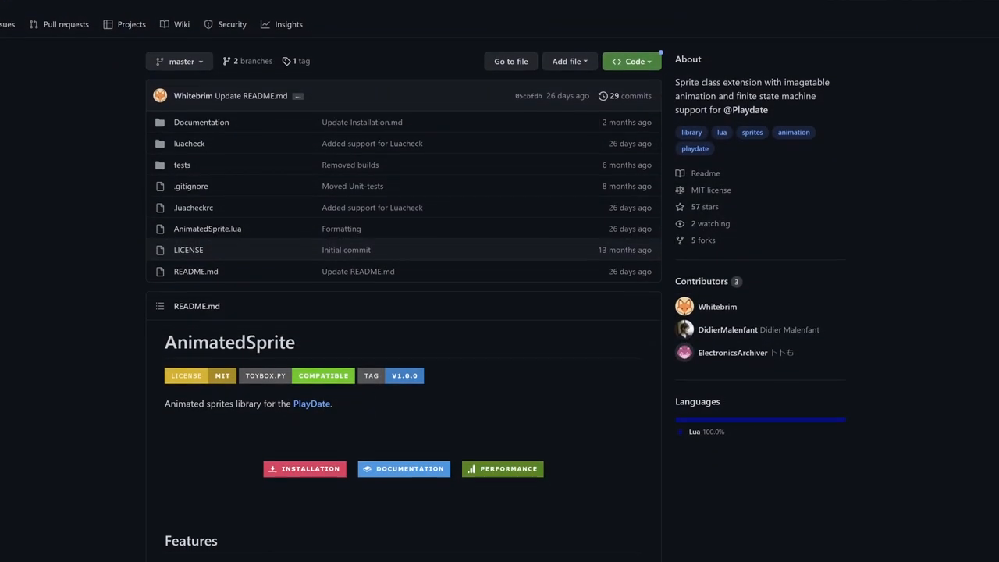
pyautogui.scroll(-3)
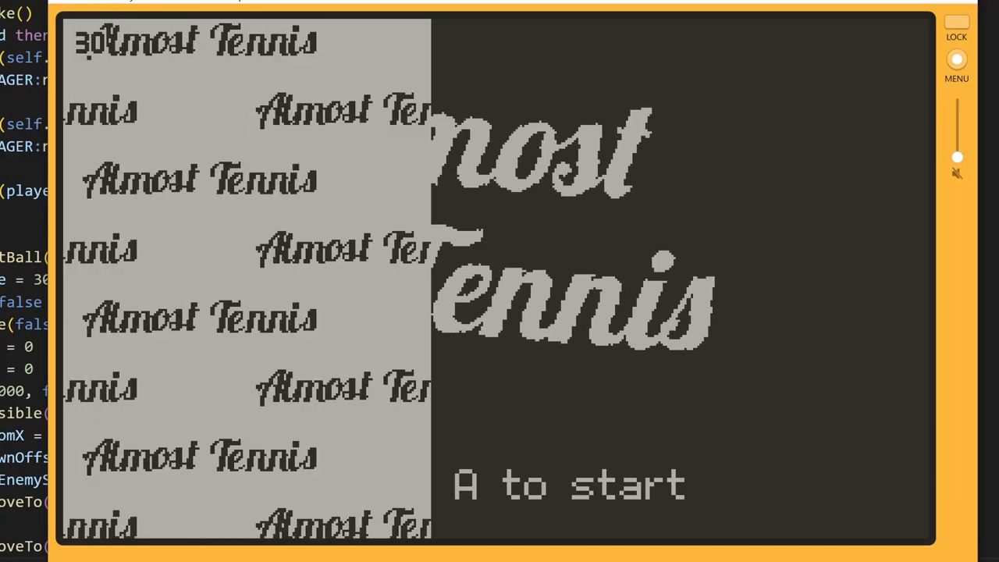
# Press A on the Almost Tennis title screen to trigger the patterned wipe transition.
pyautogui.press('a')
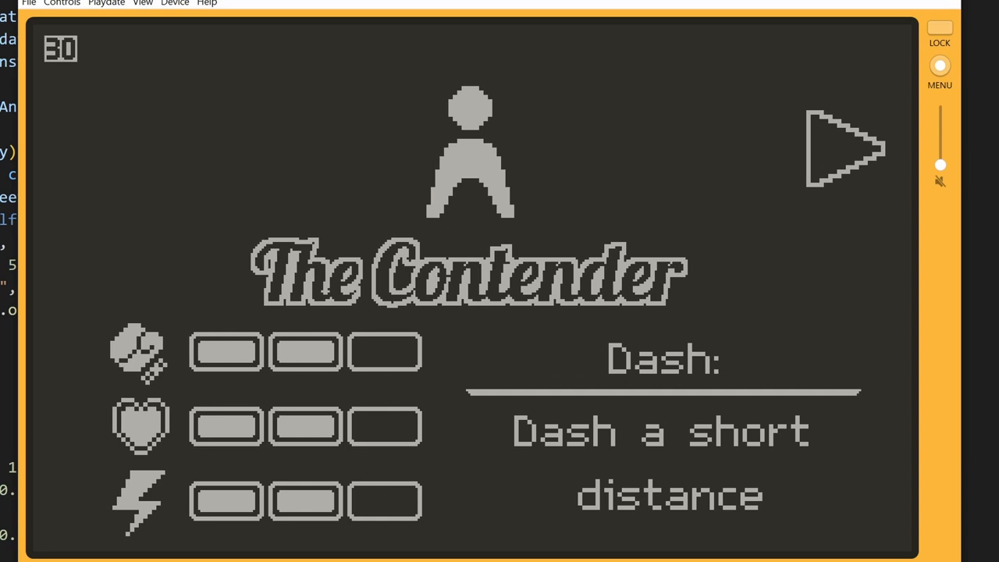
# Select The Contender to view its stat bars and Dash ability.
pyautogui.click(845, 148)
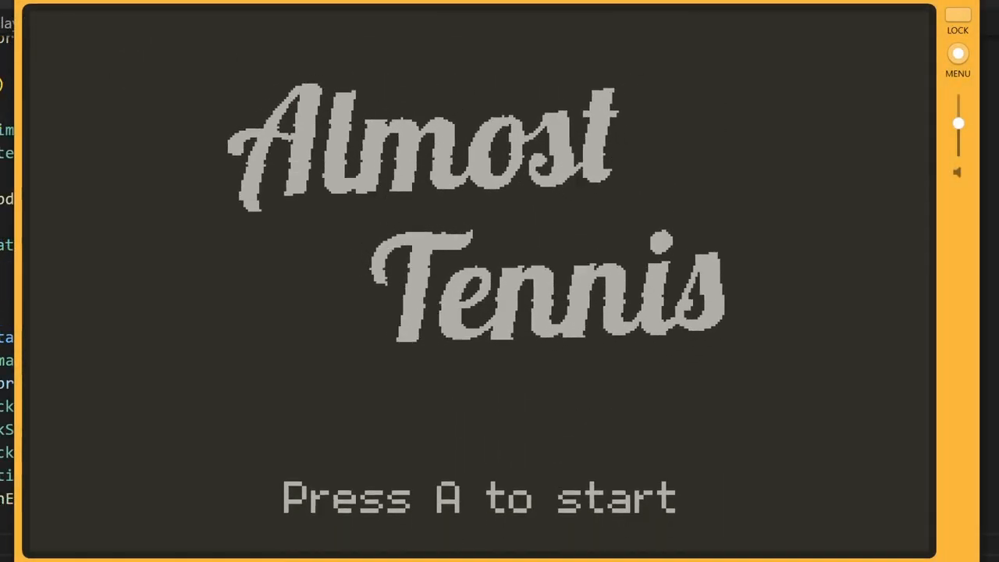
# Press A from the title screen to begin the AI match leading to Victory.
pyautogui.press('a')
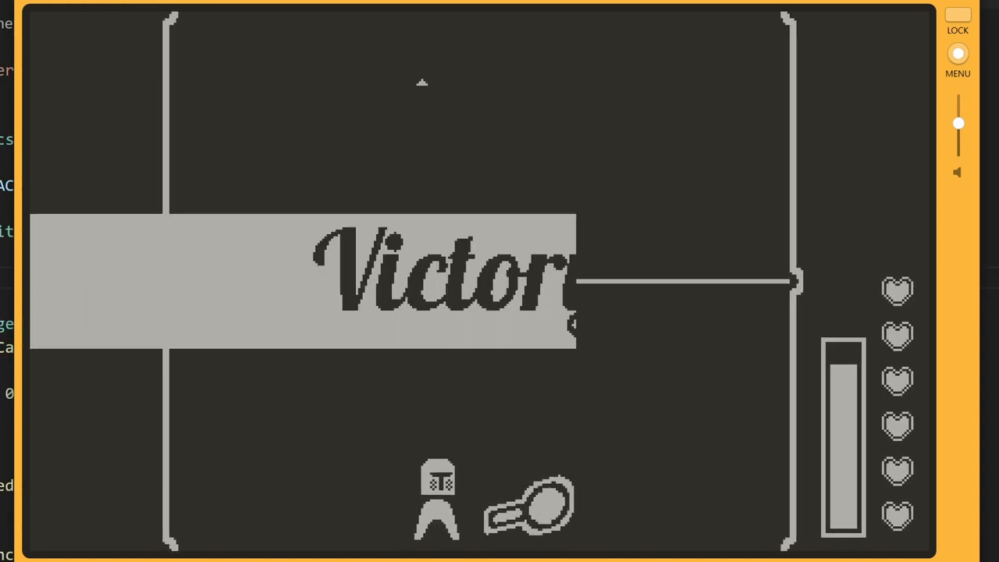